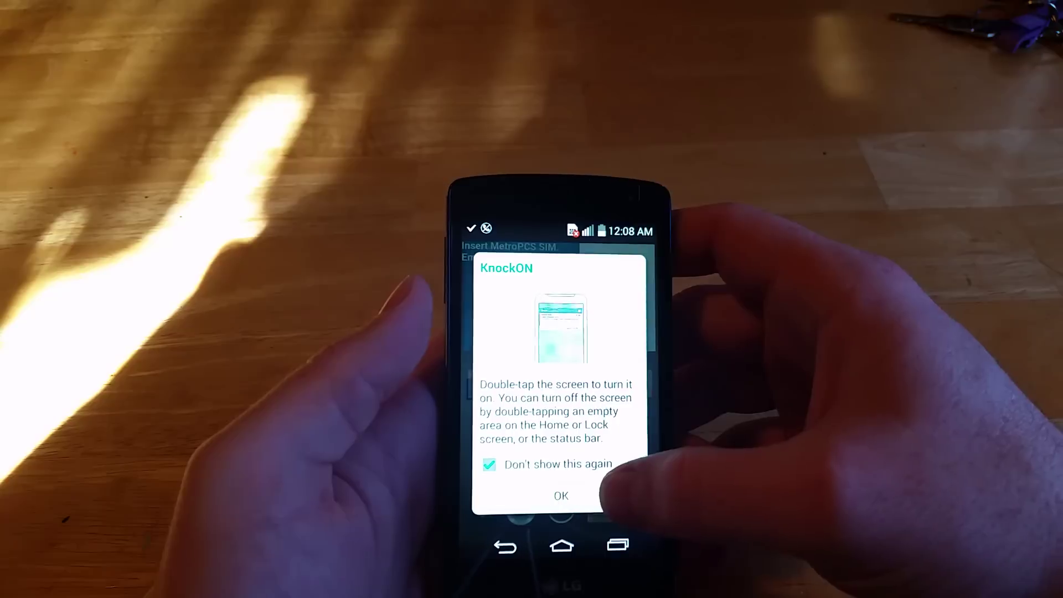
{"action": "left_click", "coordinate": [560, 496]}
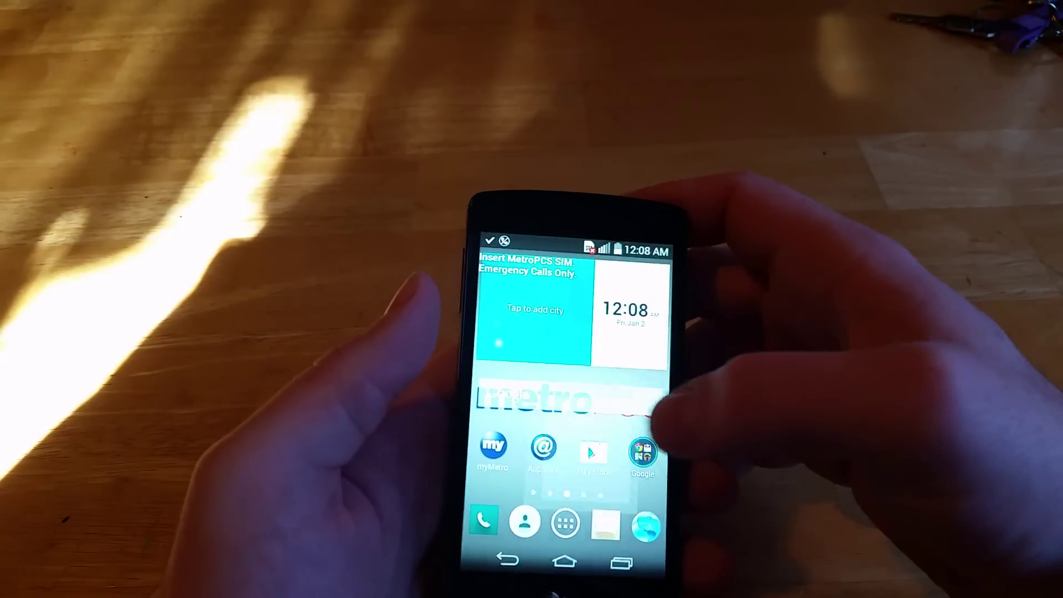